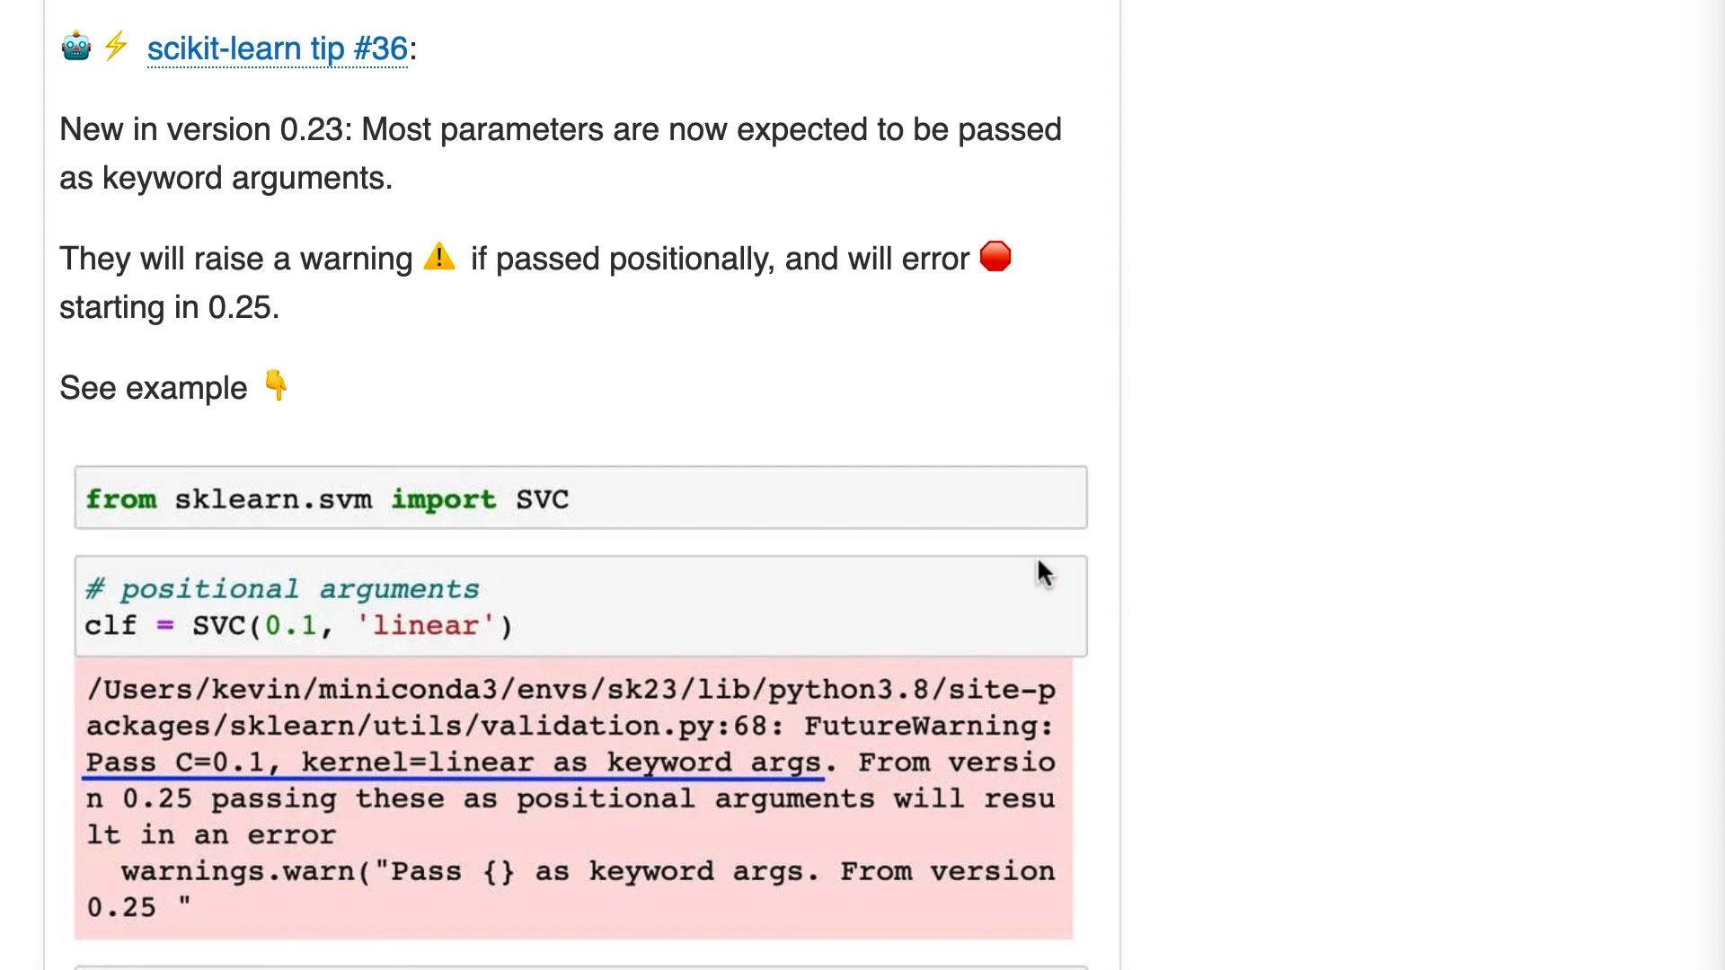
pyautogui.moveTo(1100, 143)
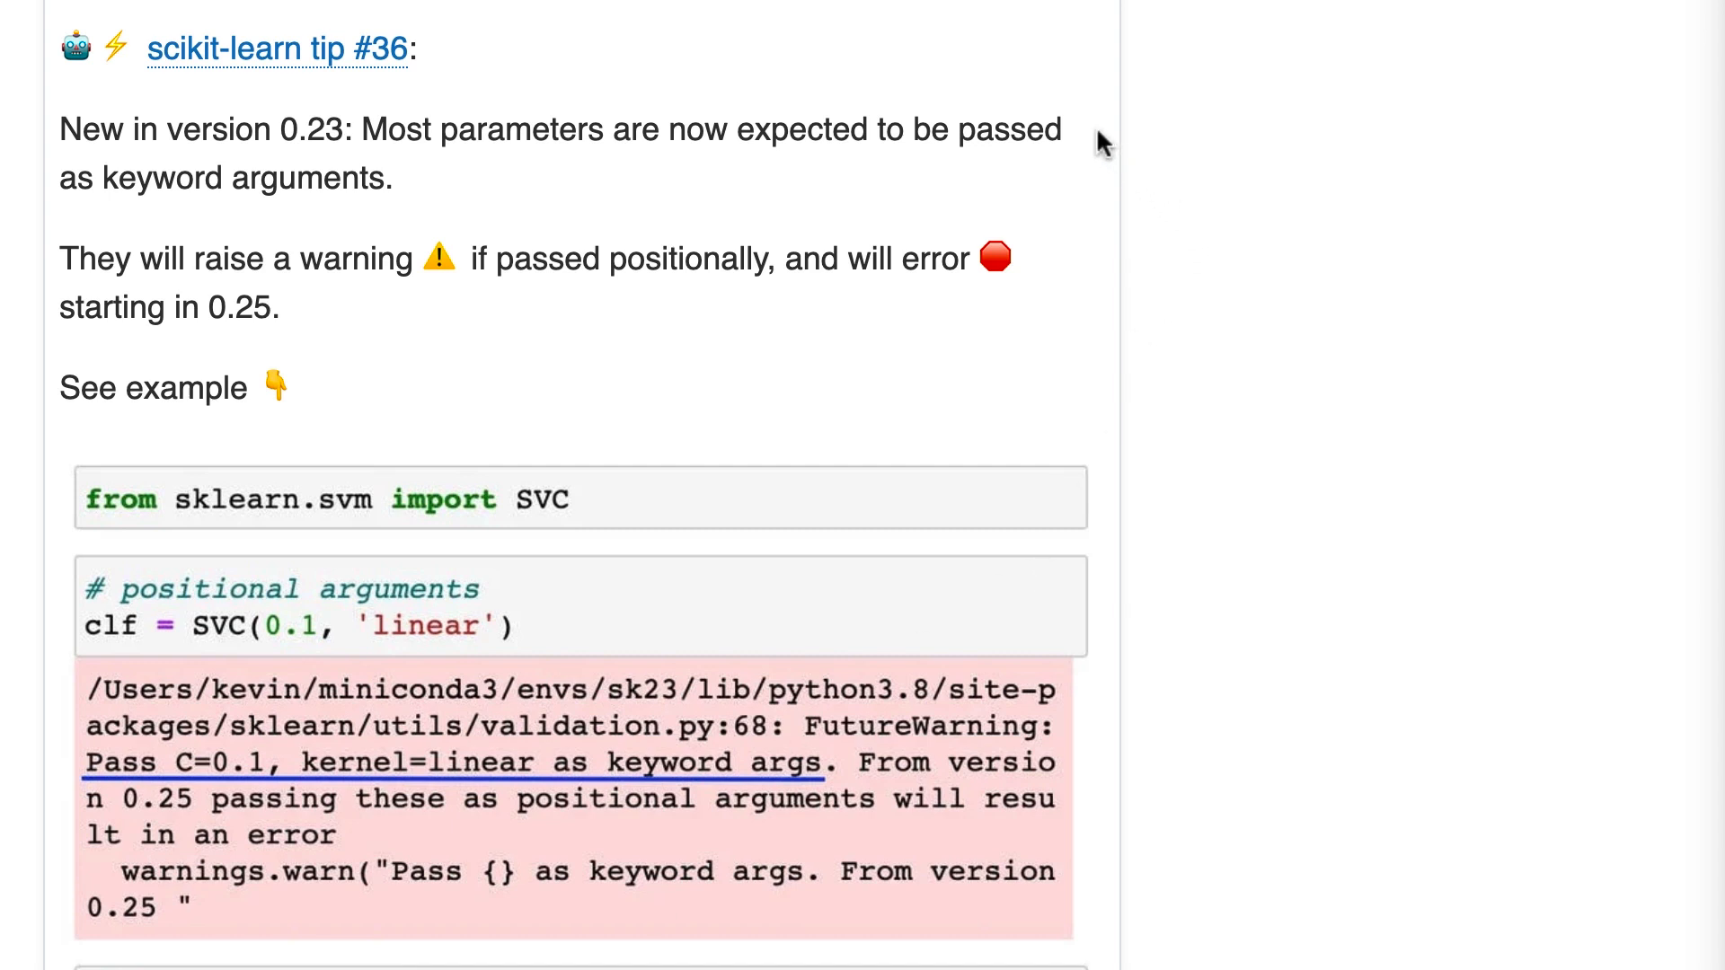
pyautogui.moveTo(726, 381)
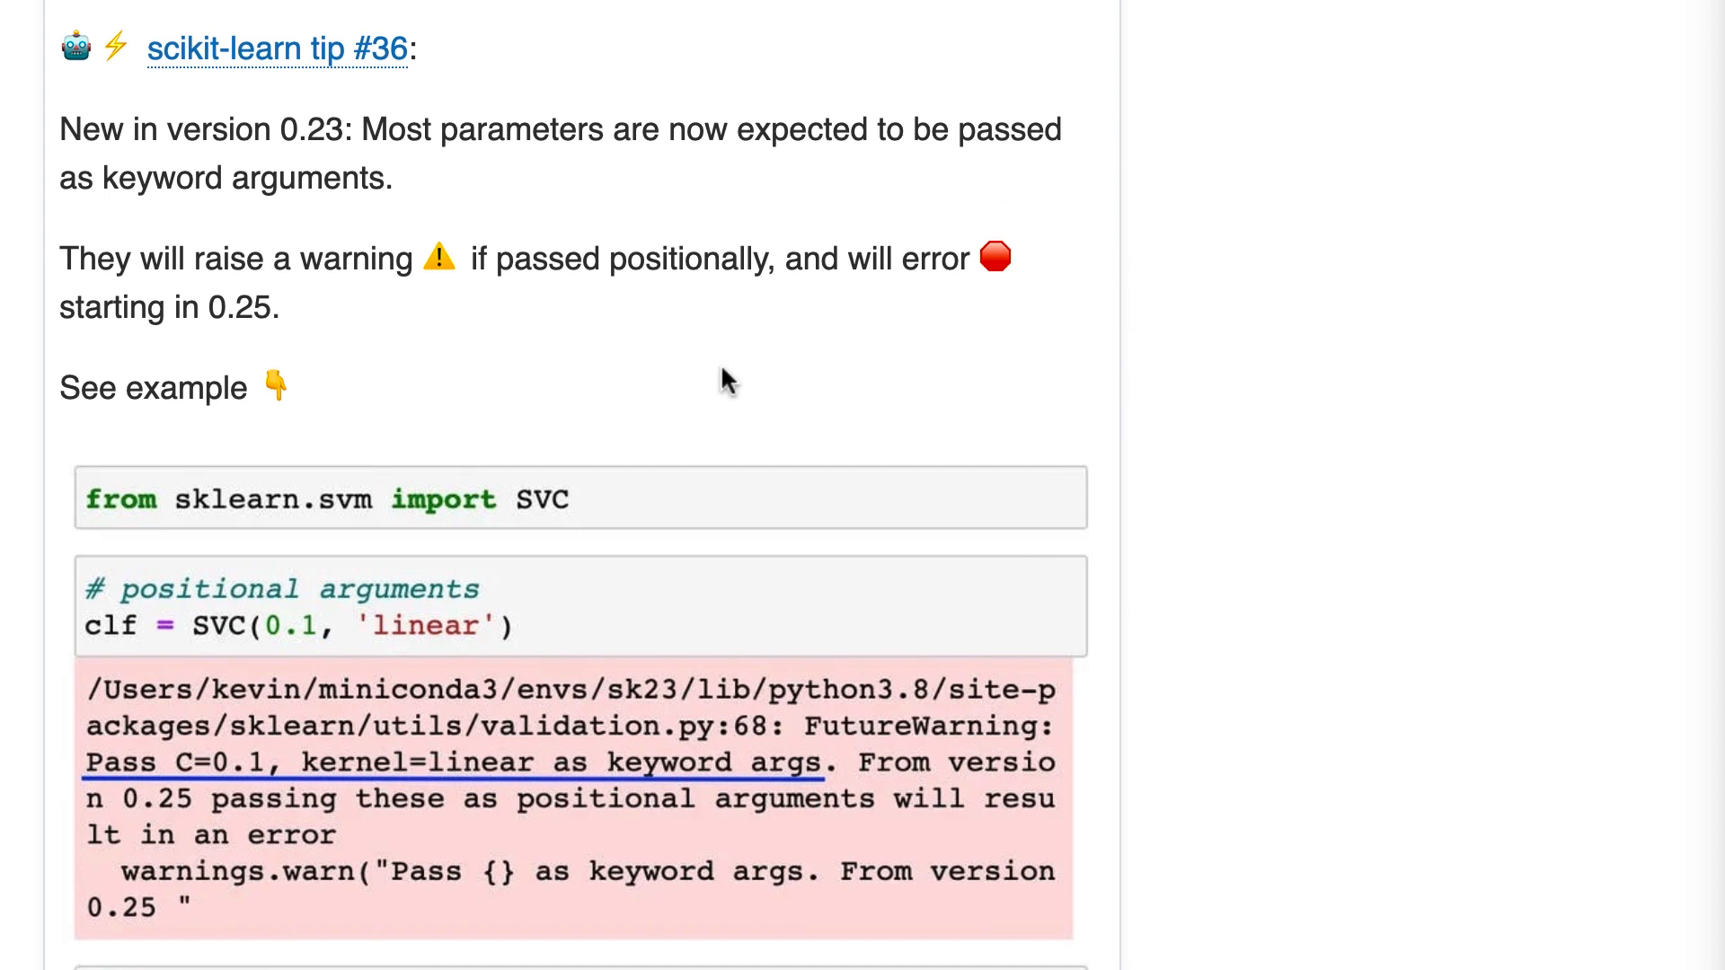
pyautogui.moveTo(680, 306)
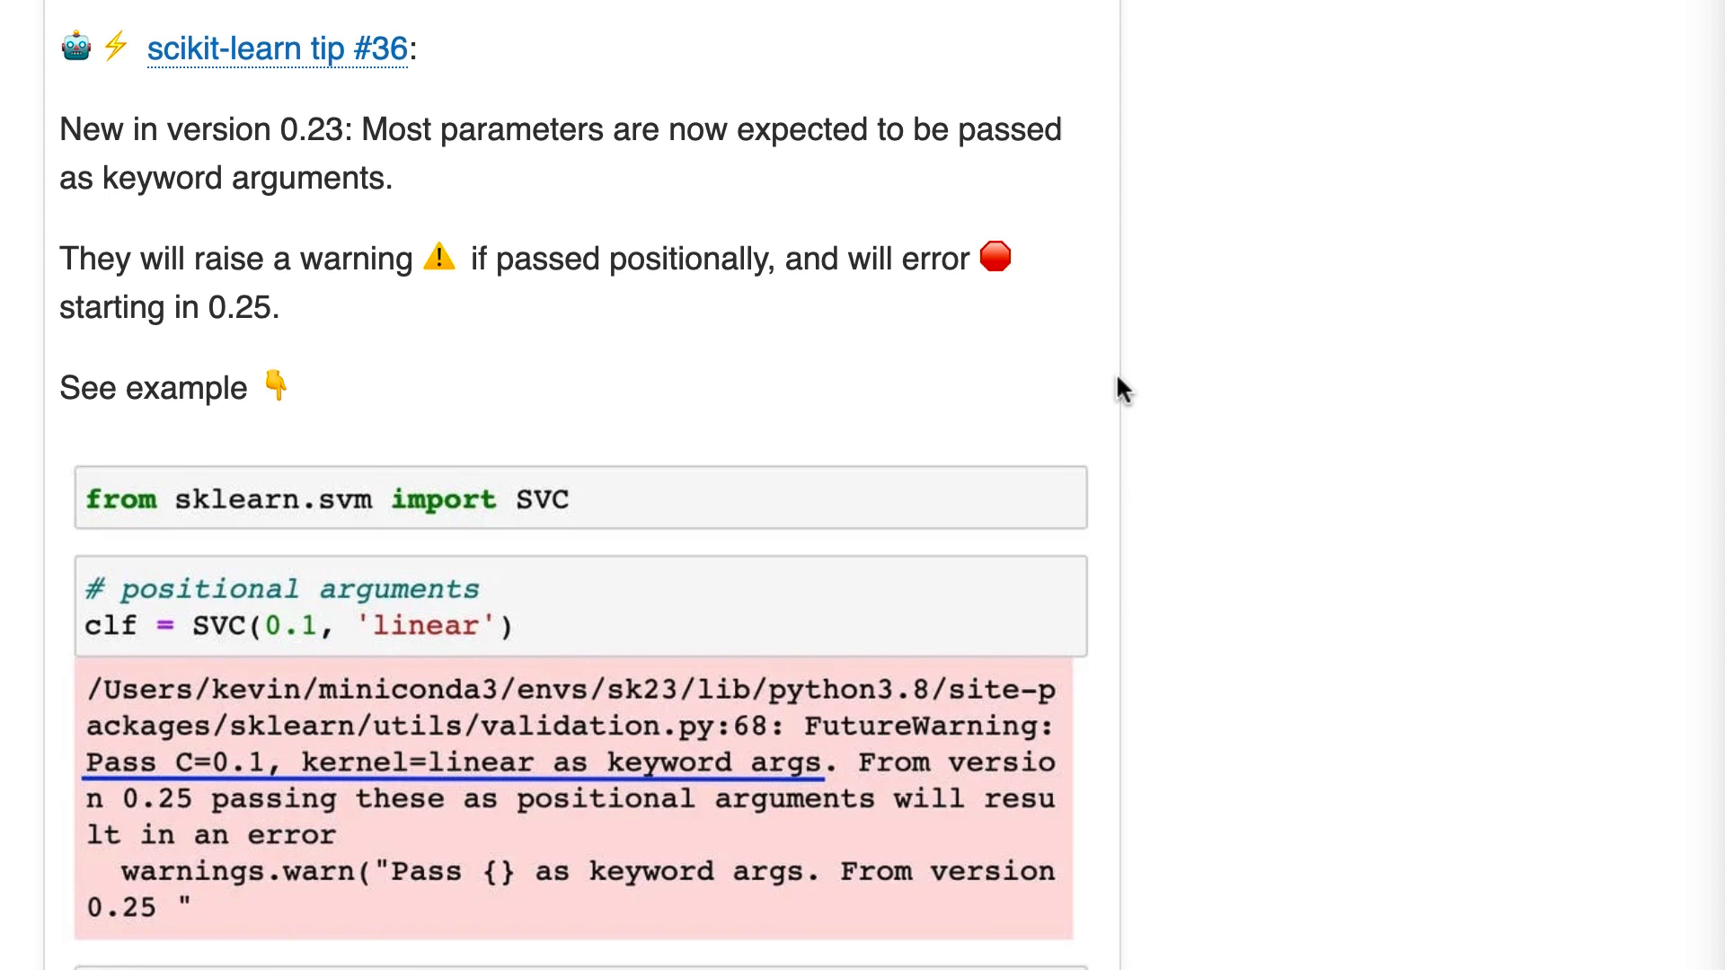
pyautogui.scroll(-3)
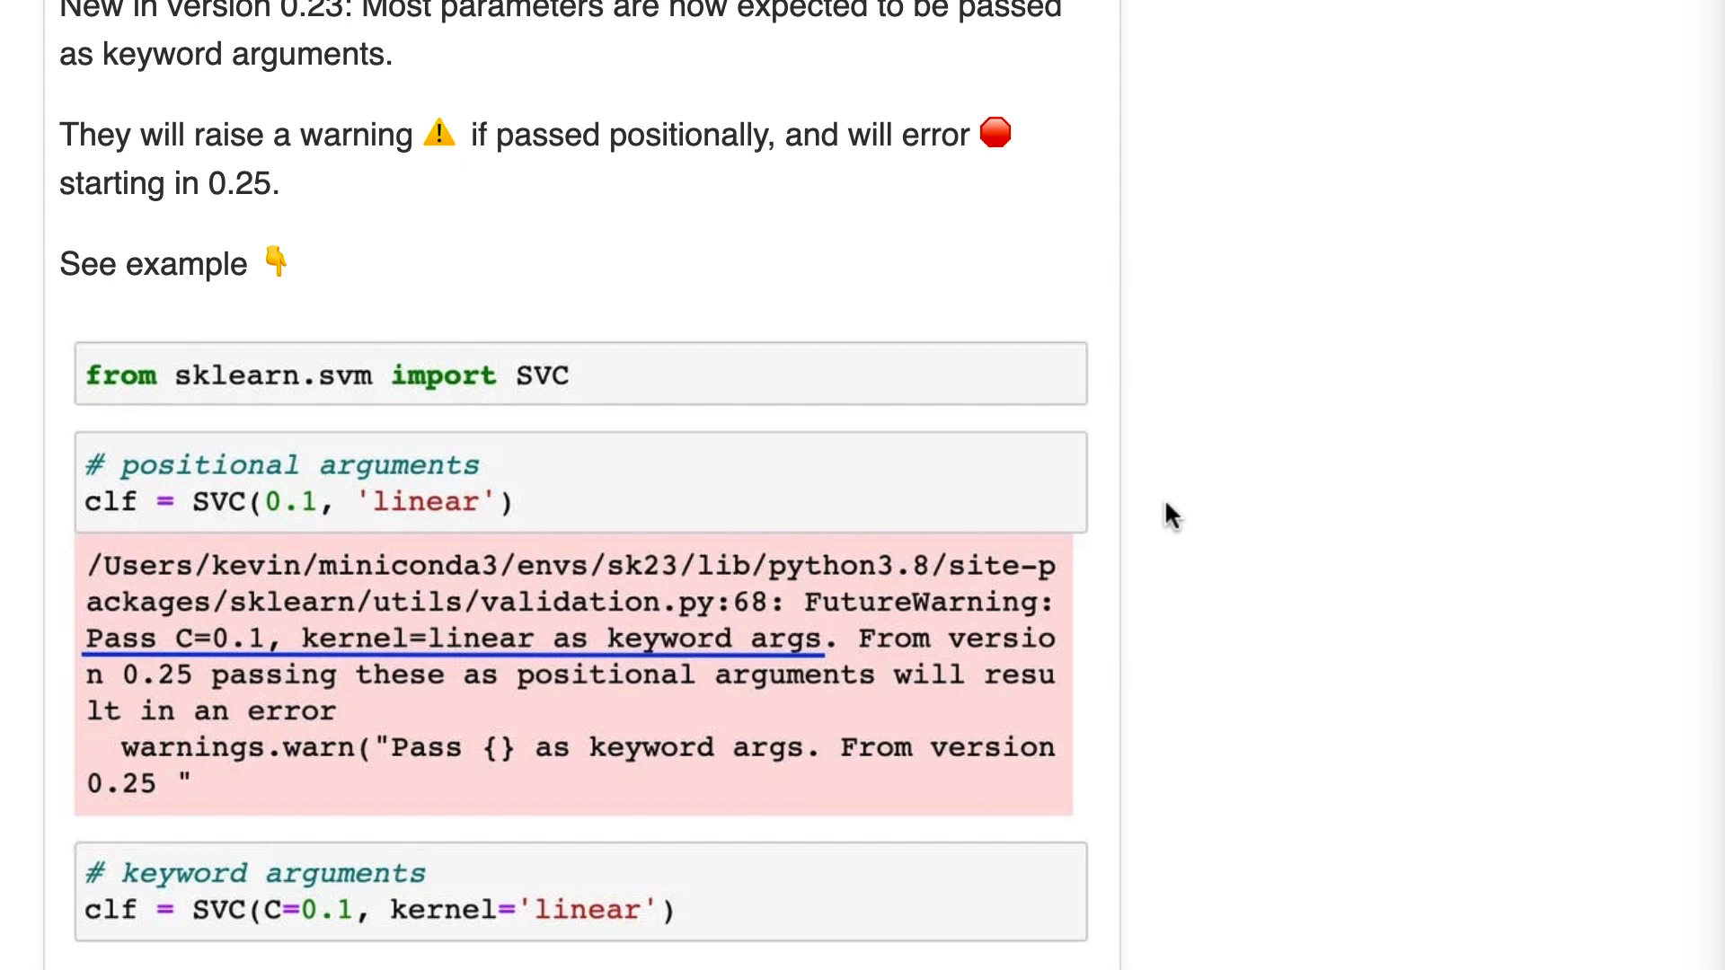
pyautogui.moveTo(639, 467)
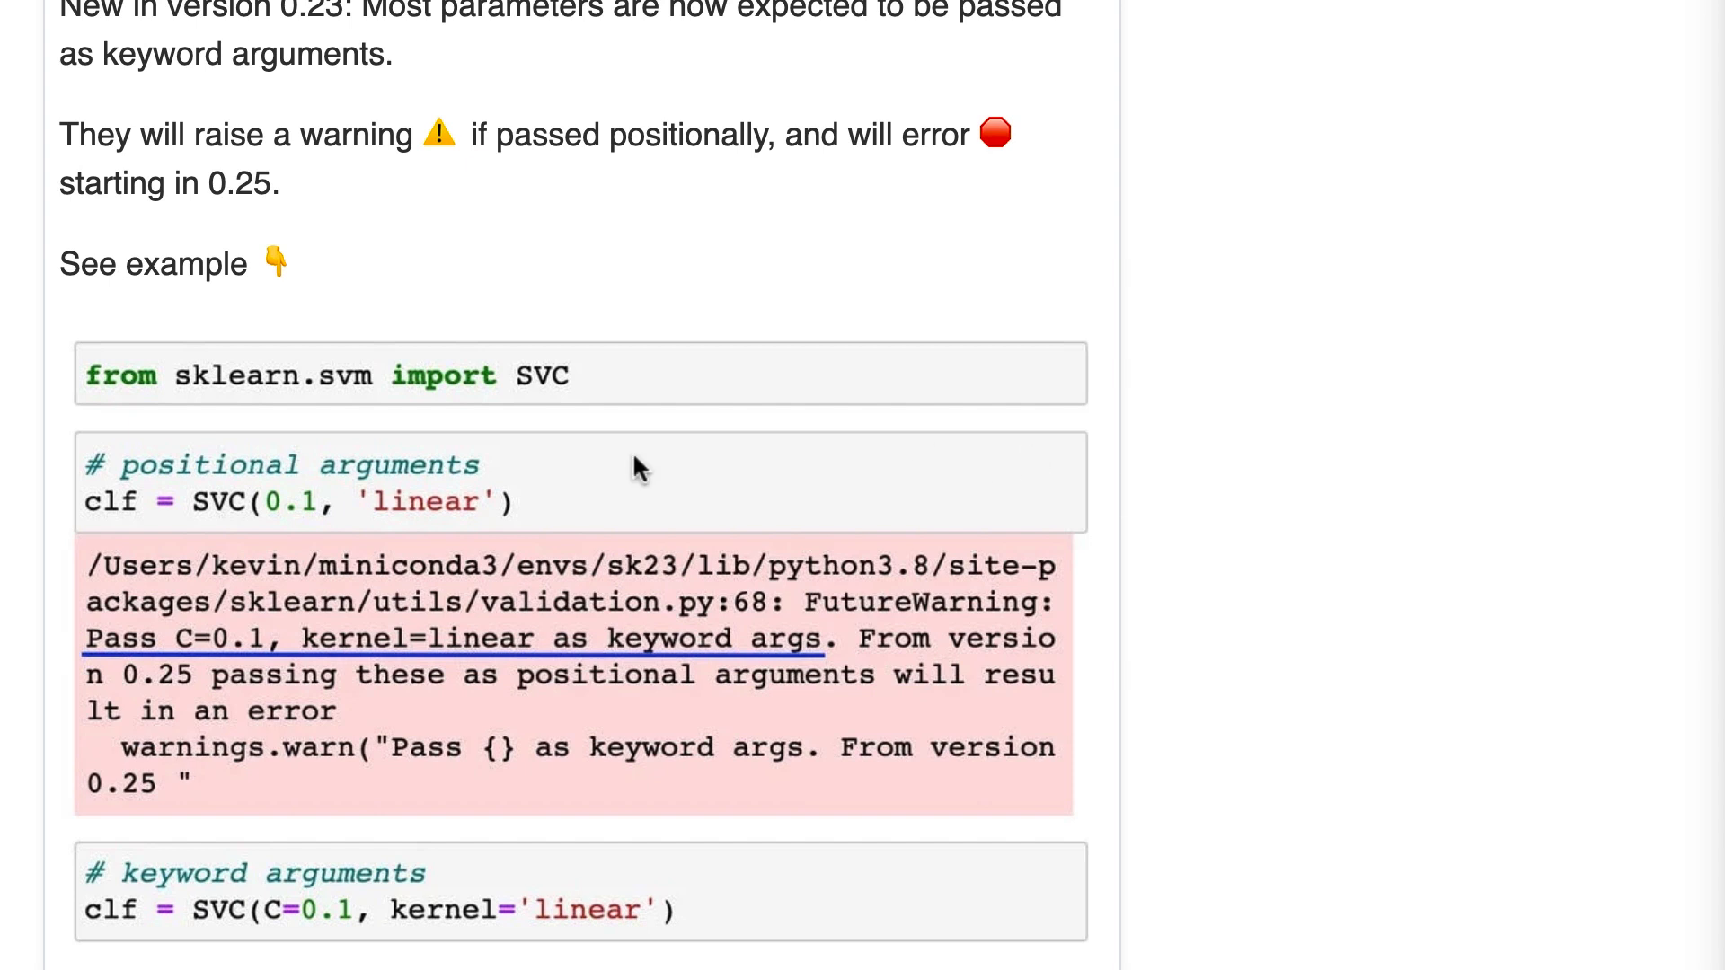
pyautogui.moveTo(230, 509)
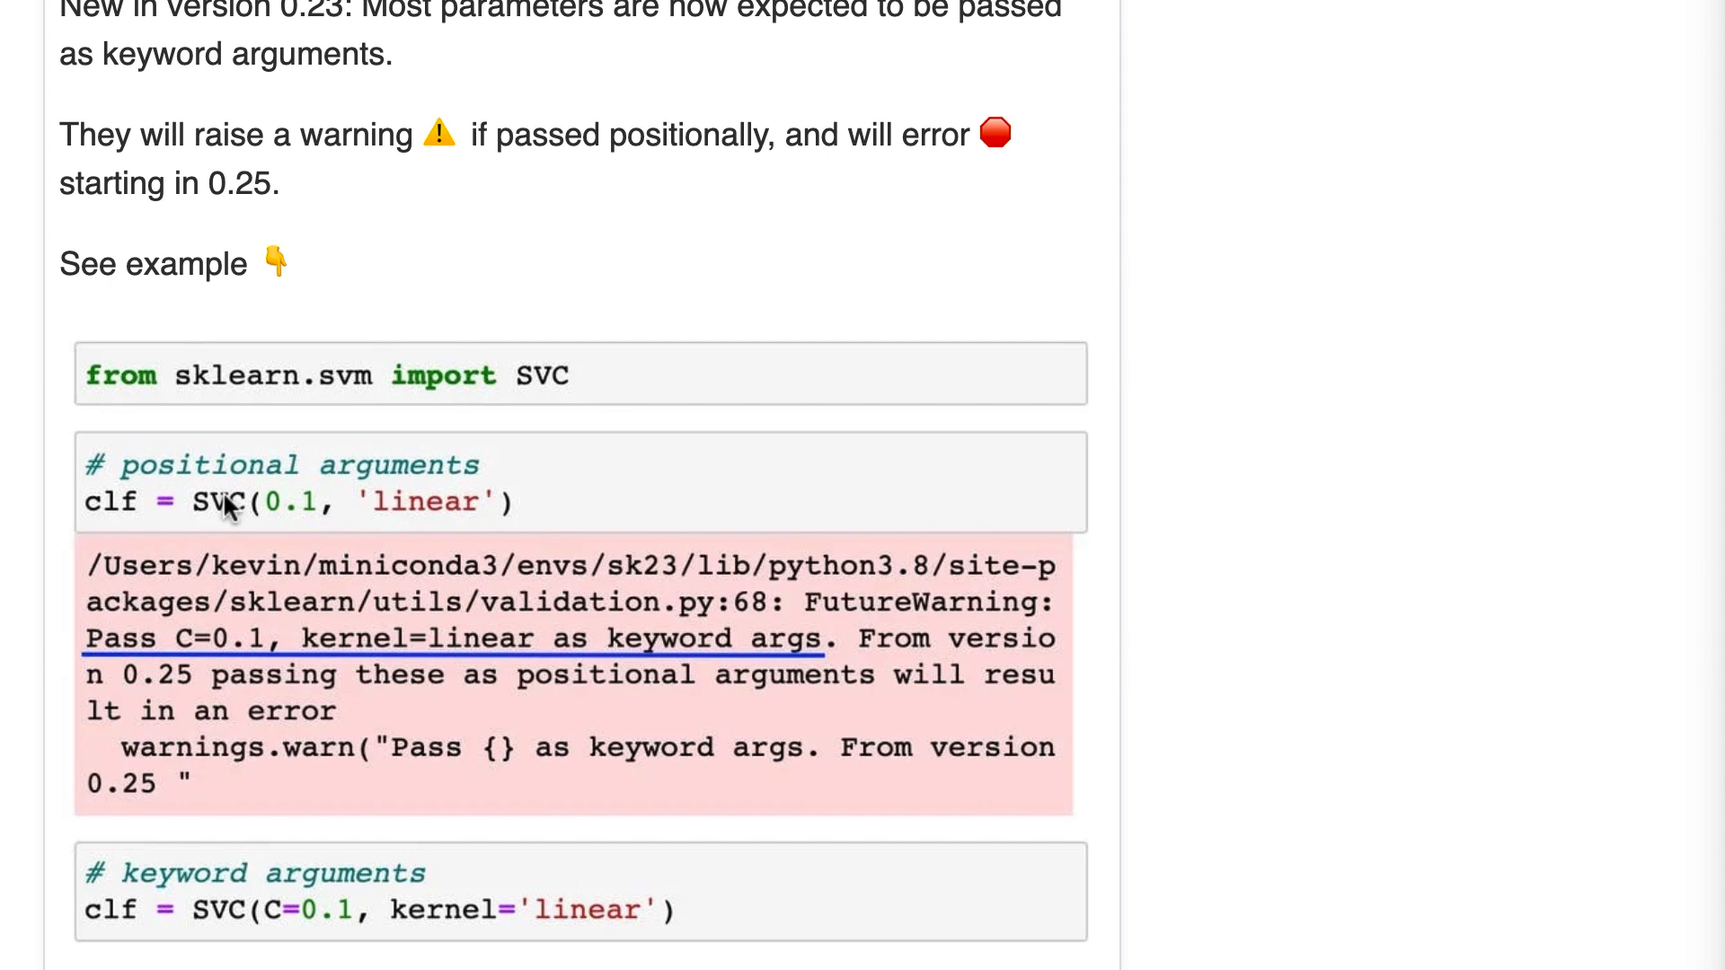
pyautogui.moveTo(299, 517)
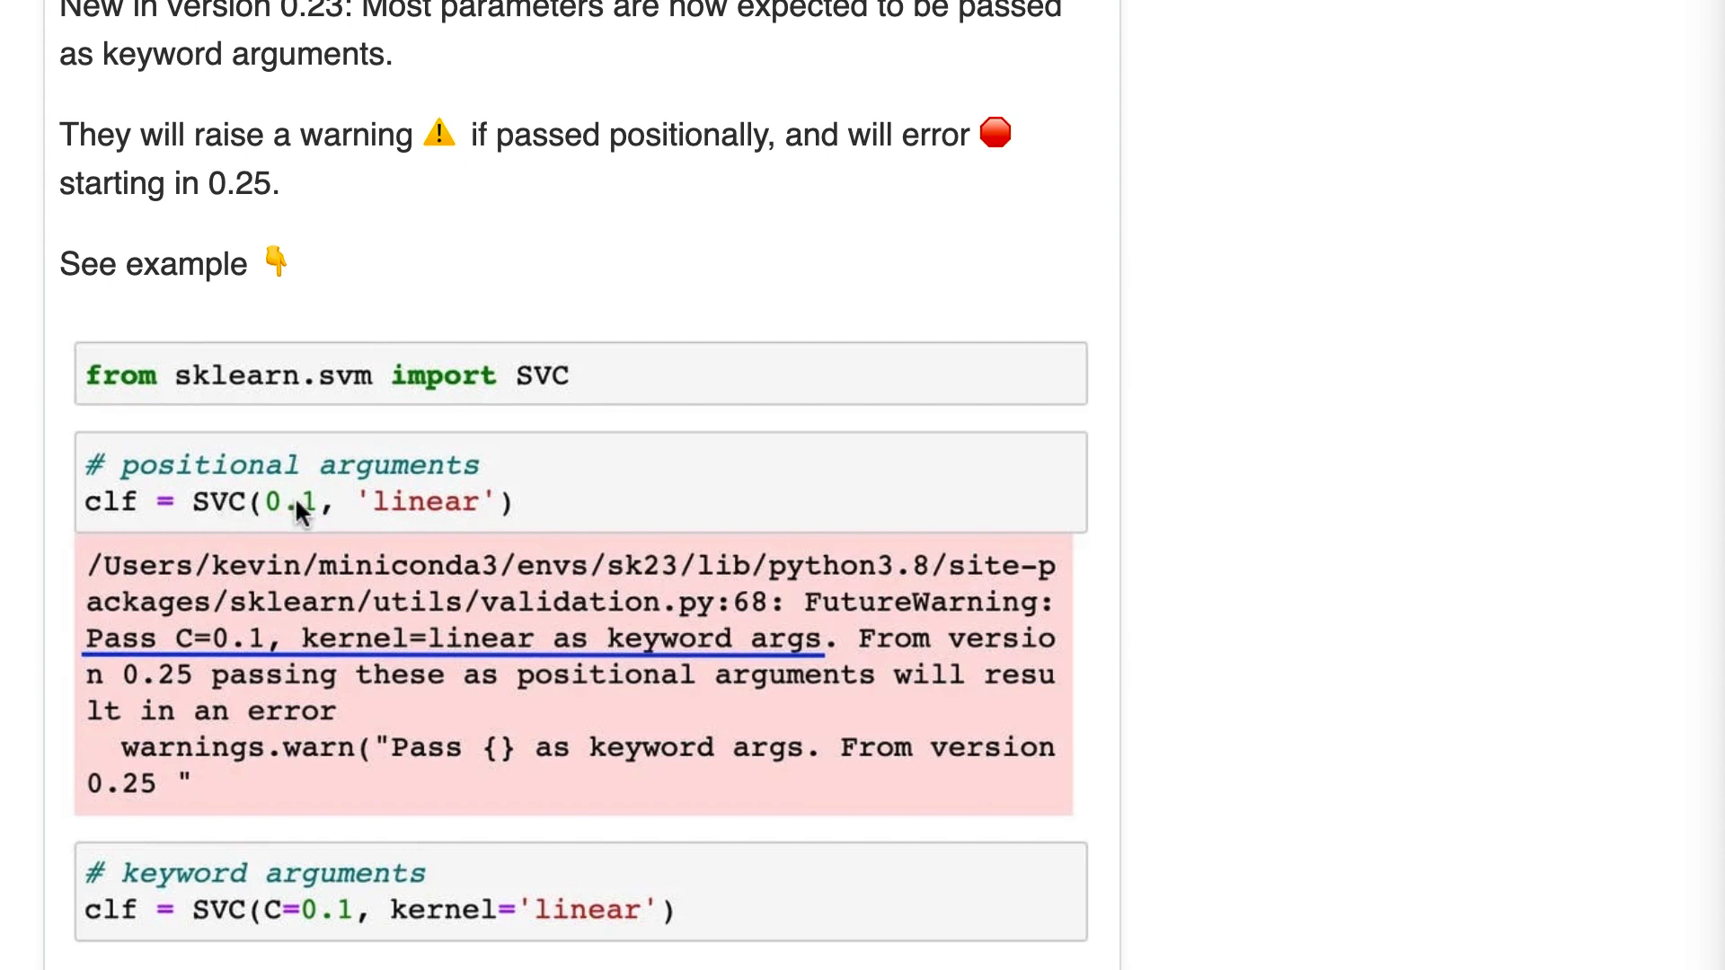
pyautogui.moveTo(420, 519)
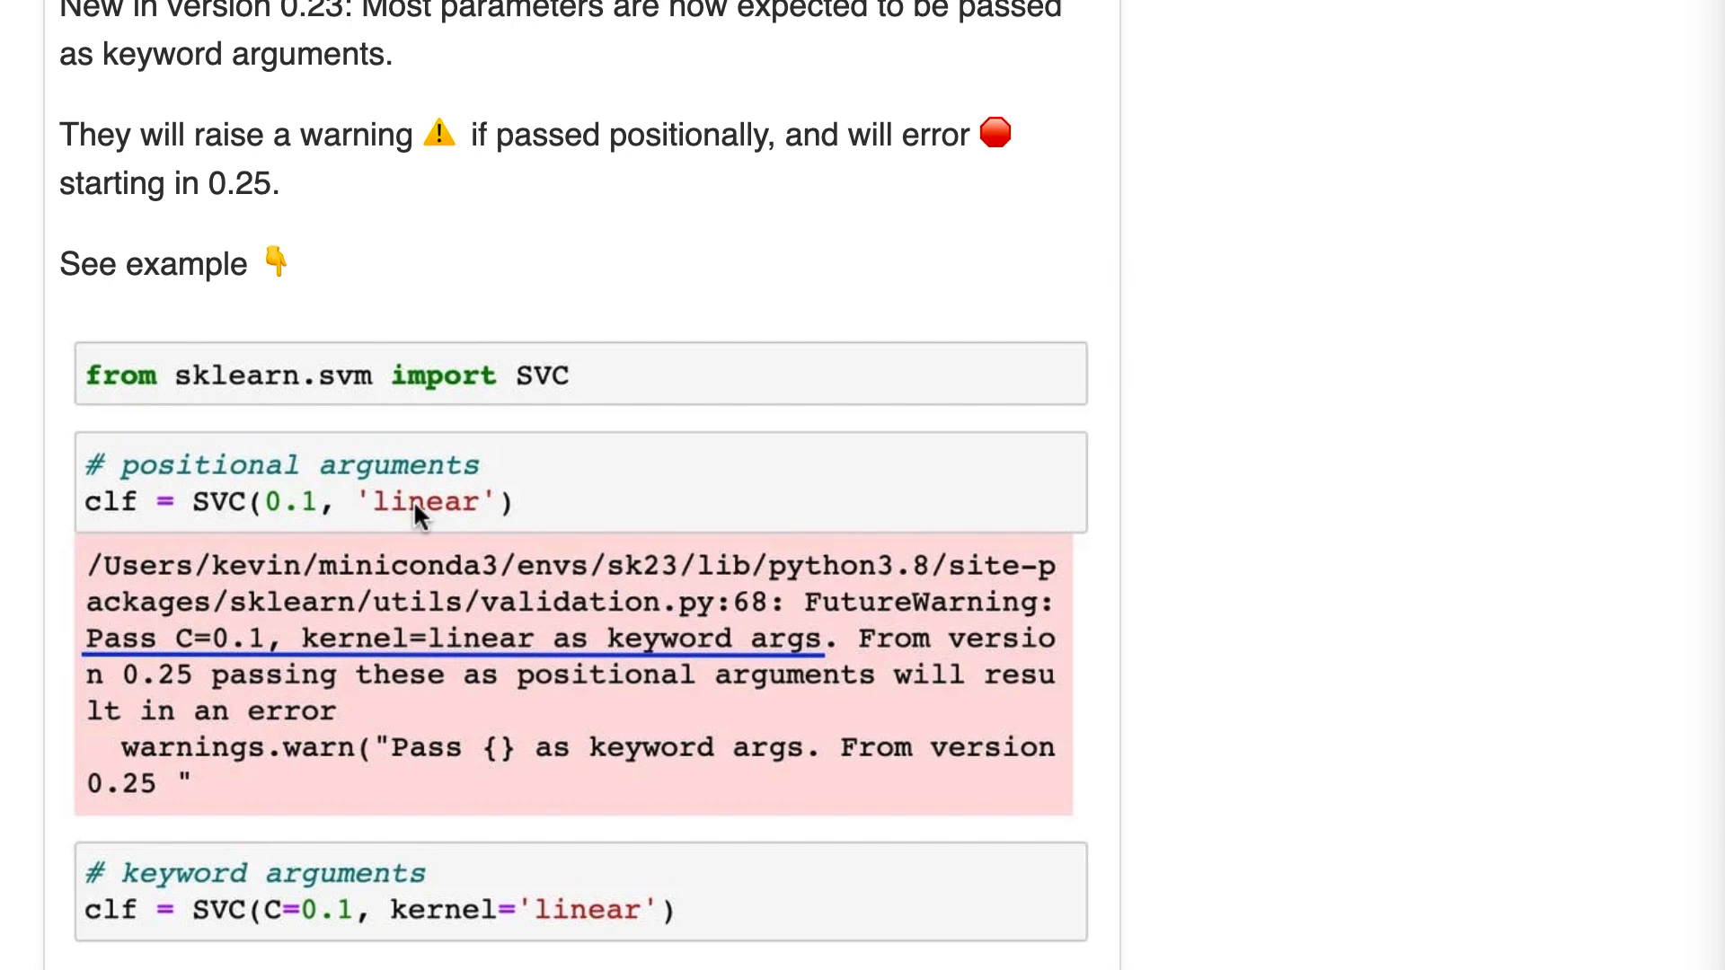
pyautogui.moveTo(491, 514)
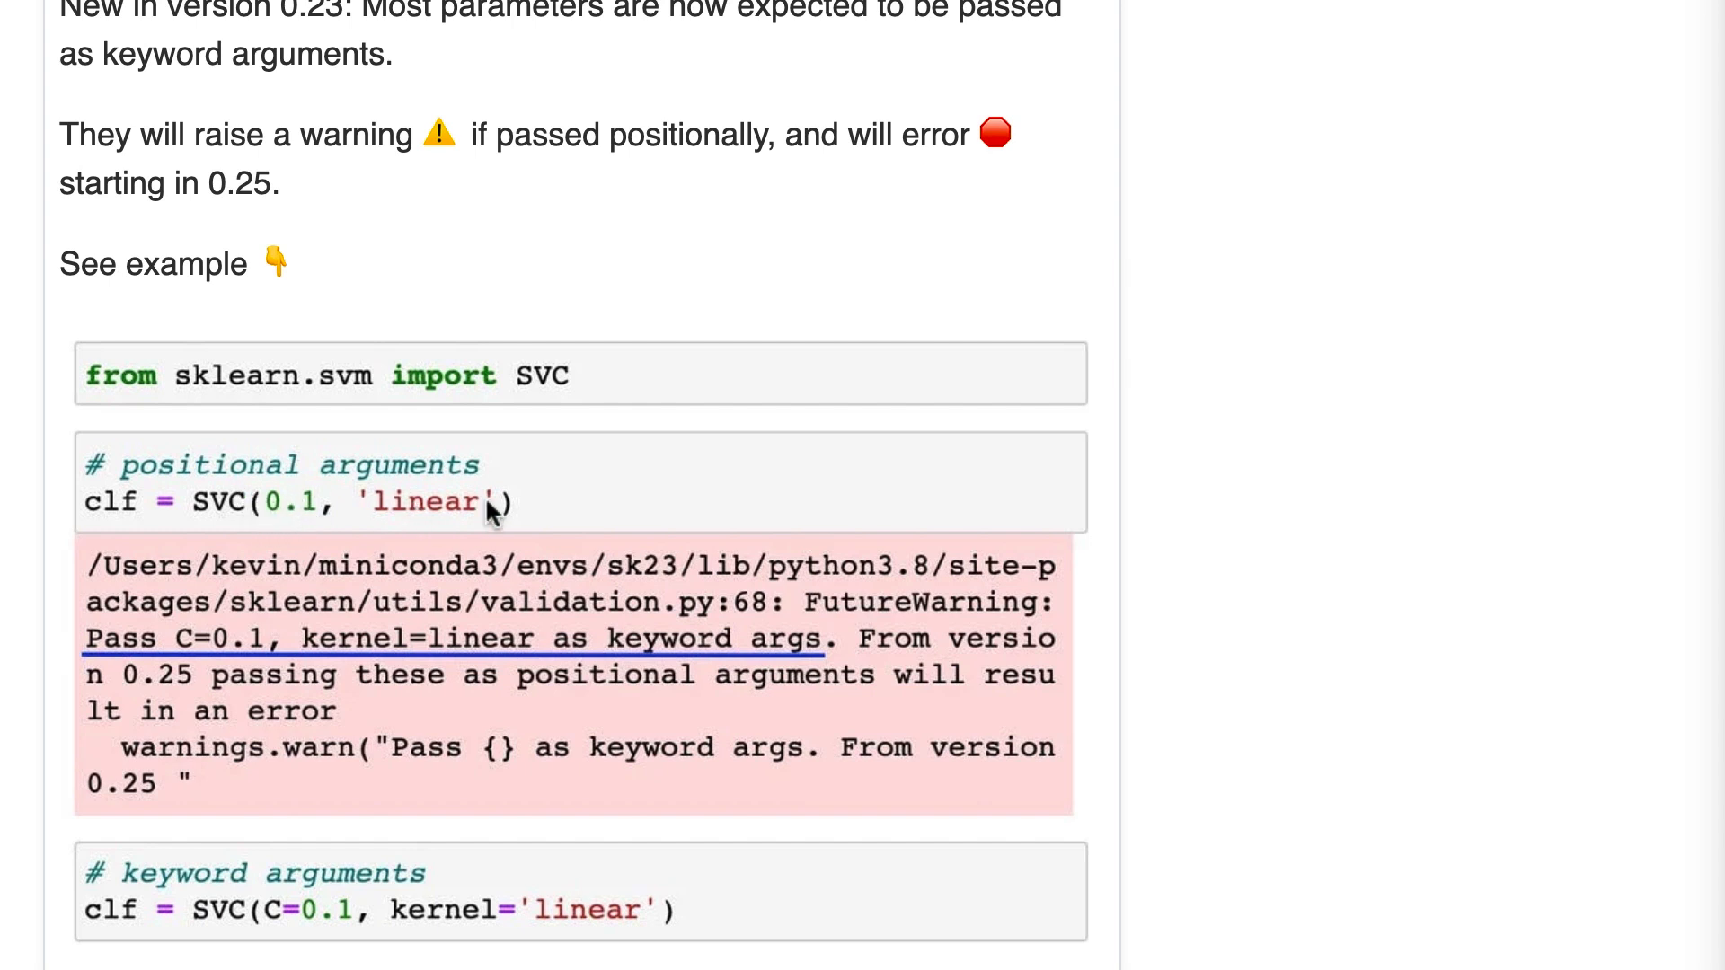
pyautogui.moveTo(412, 509)
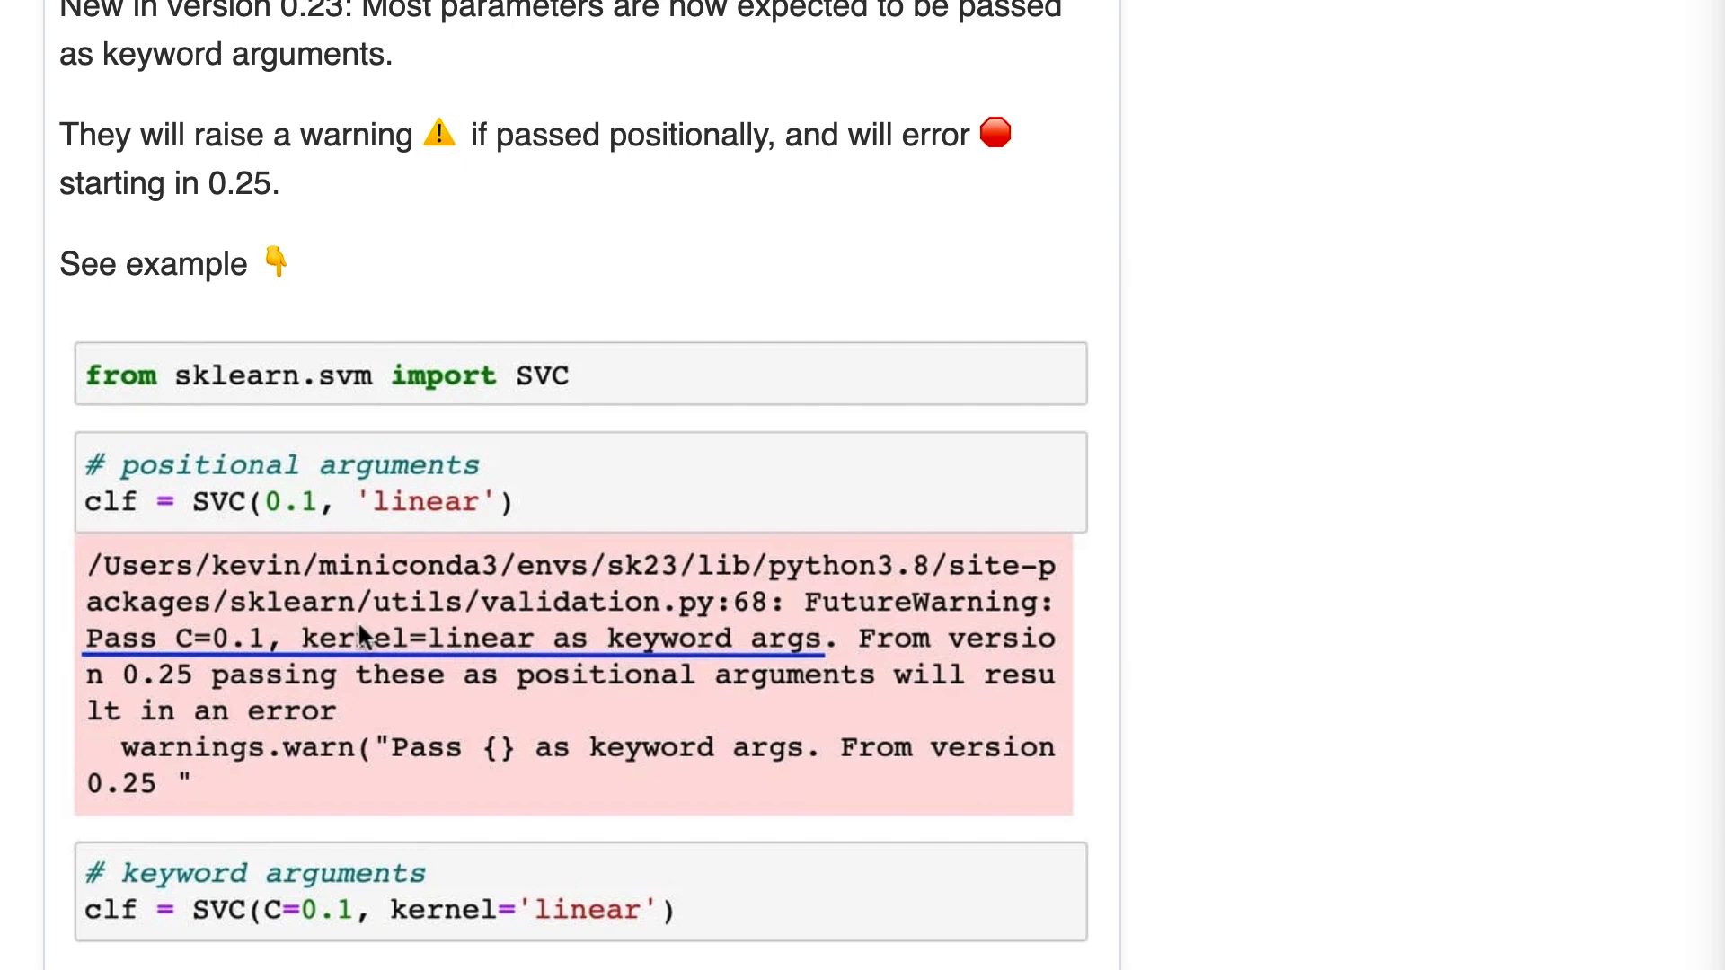
pyautogui.moveTo(462, 748)
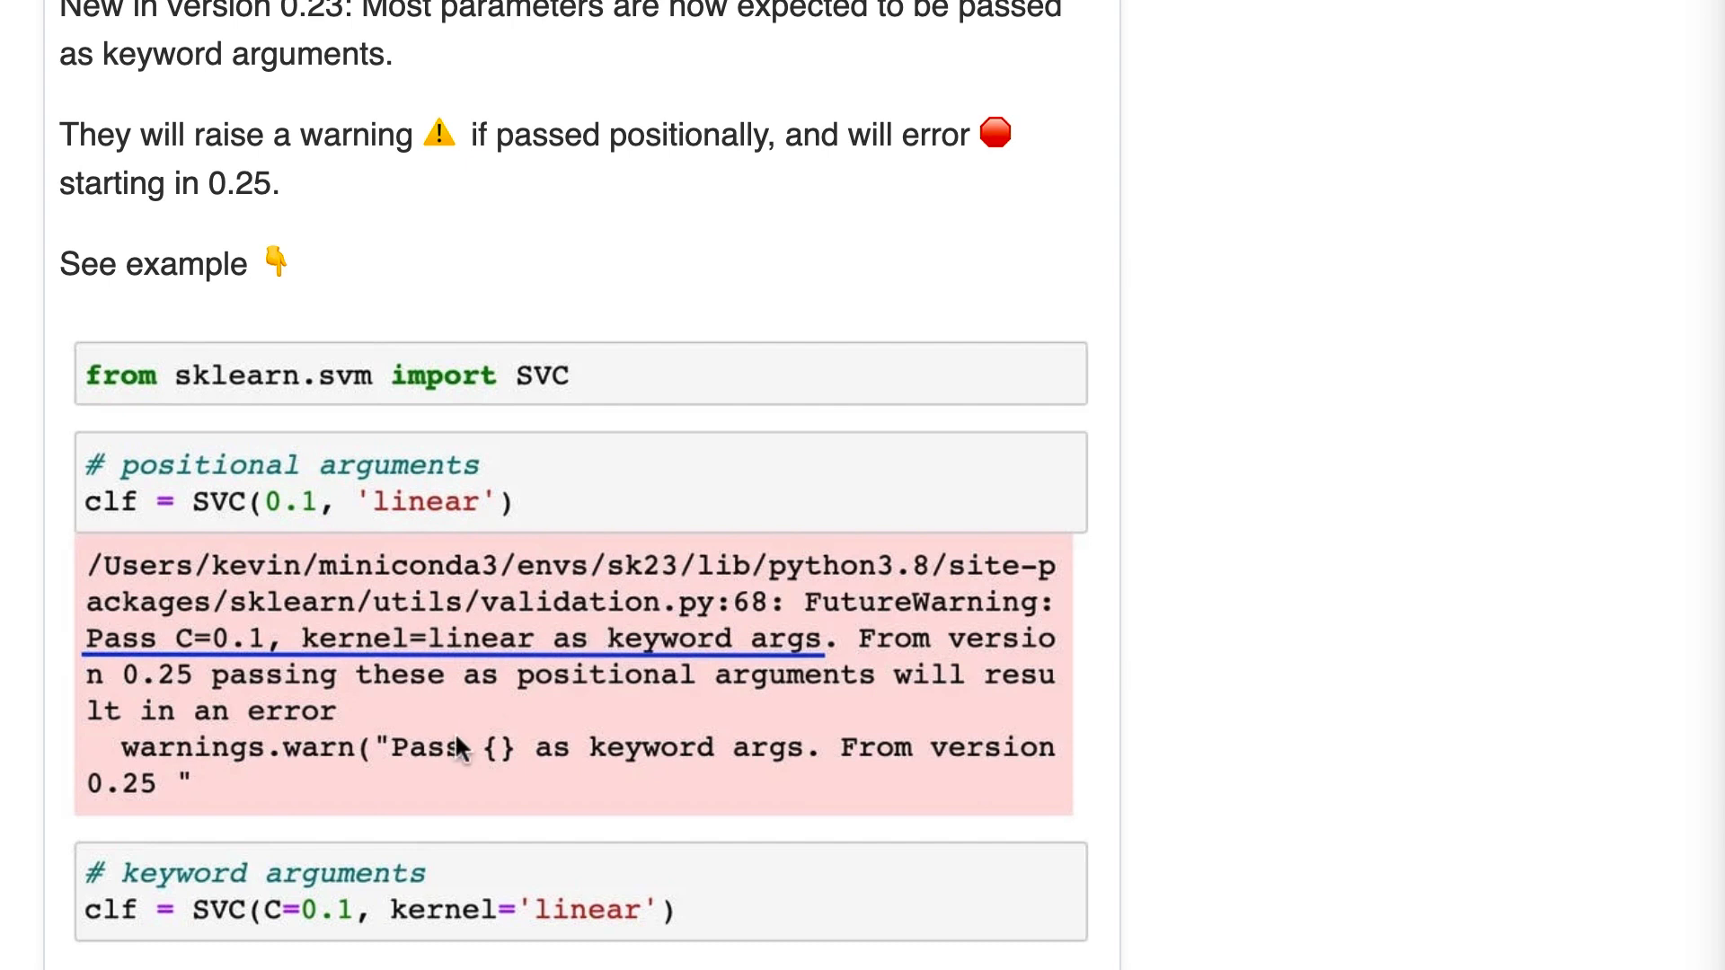
pyautogui.moveTo(227, 872)
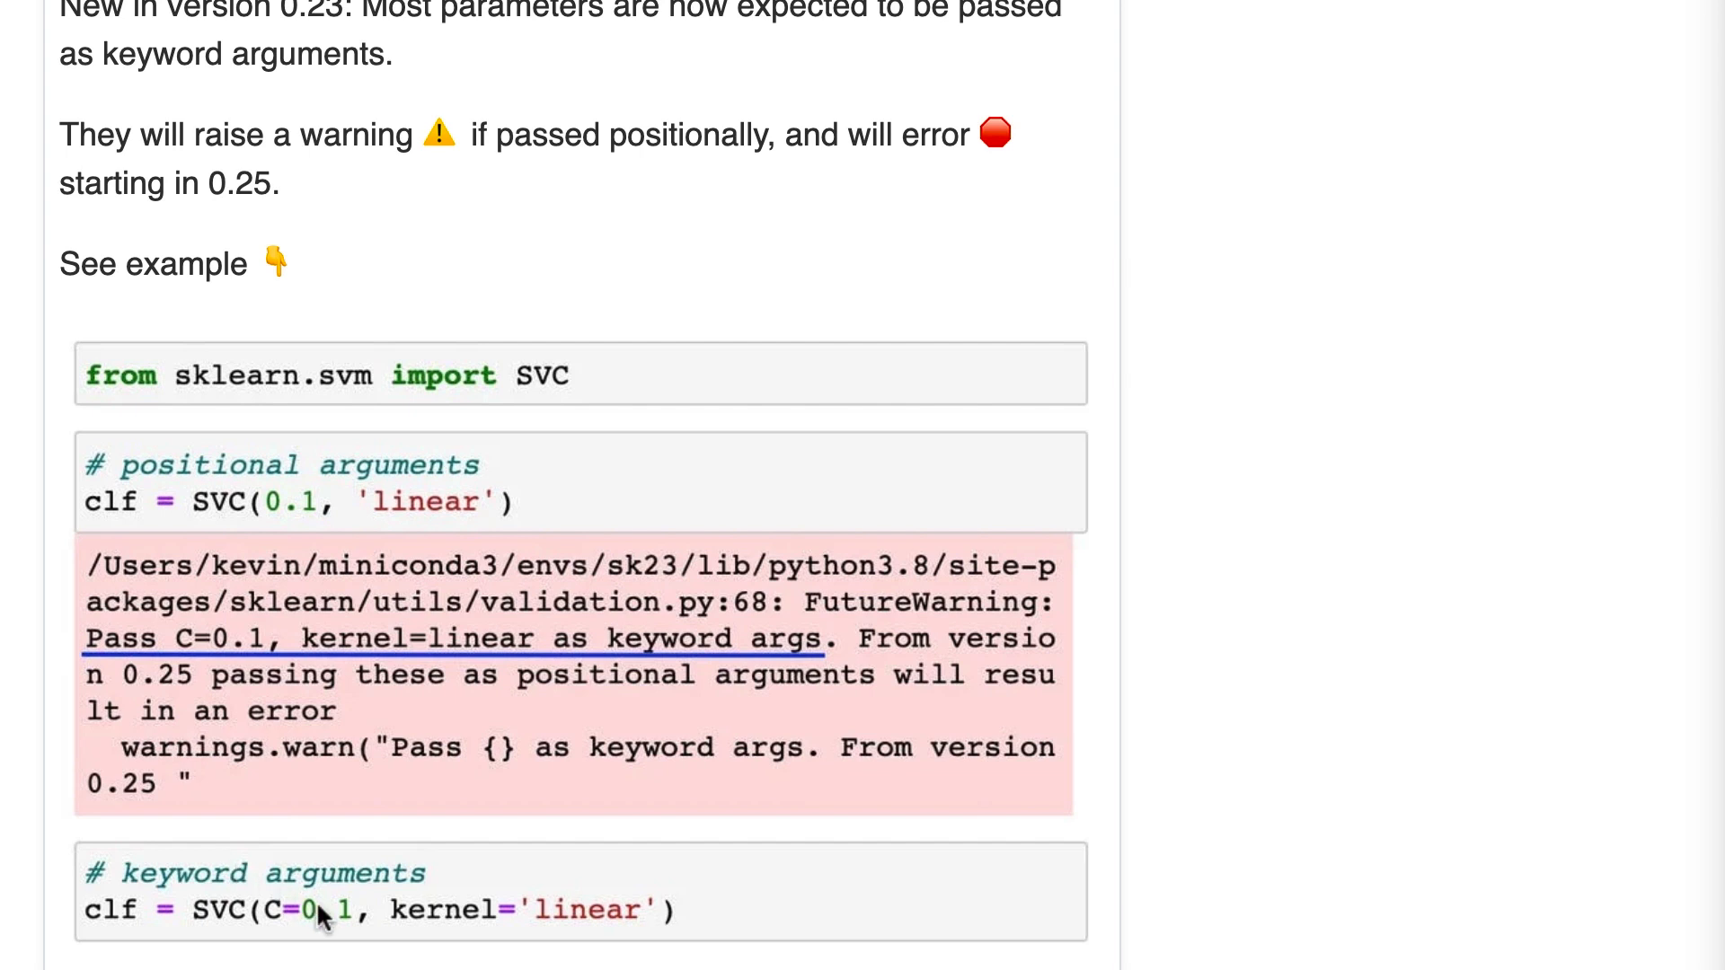
pyautogui.moveTo(386, 946)
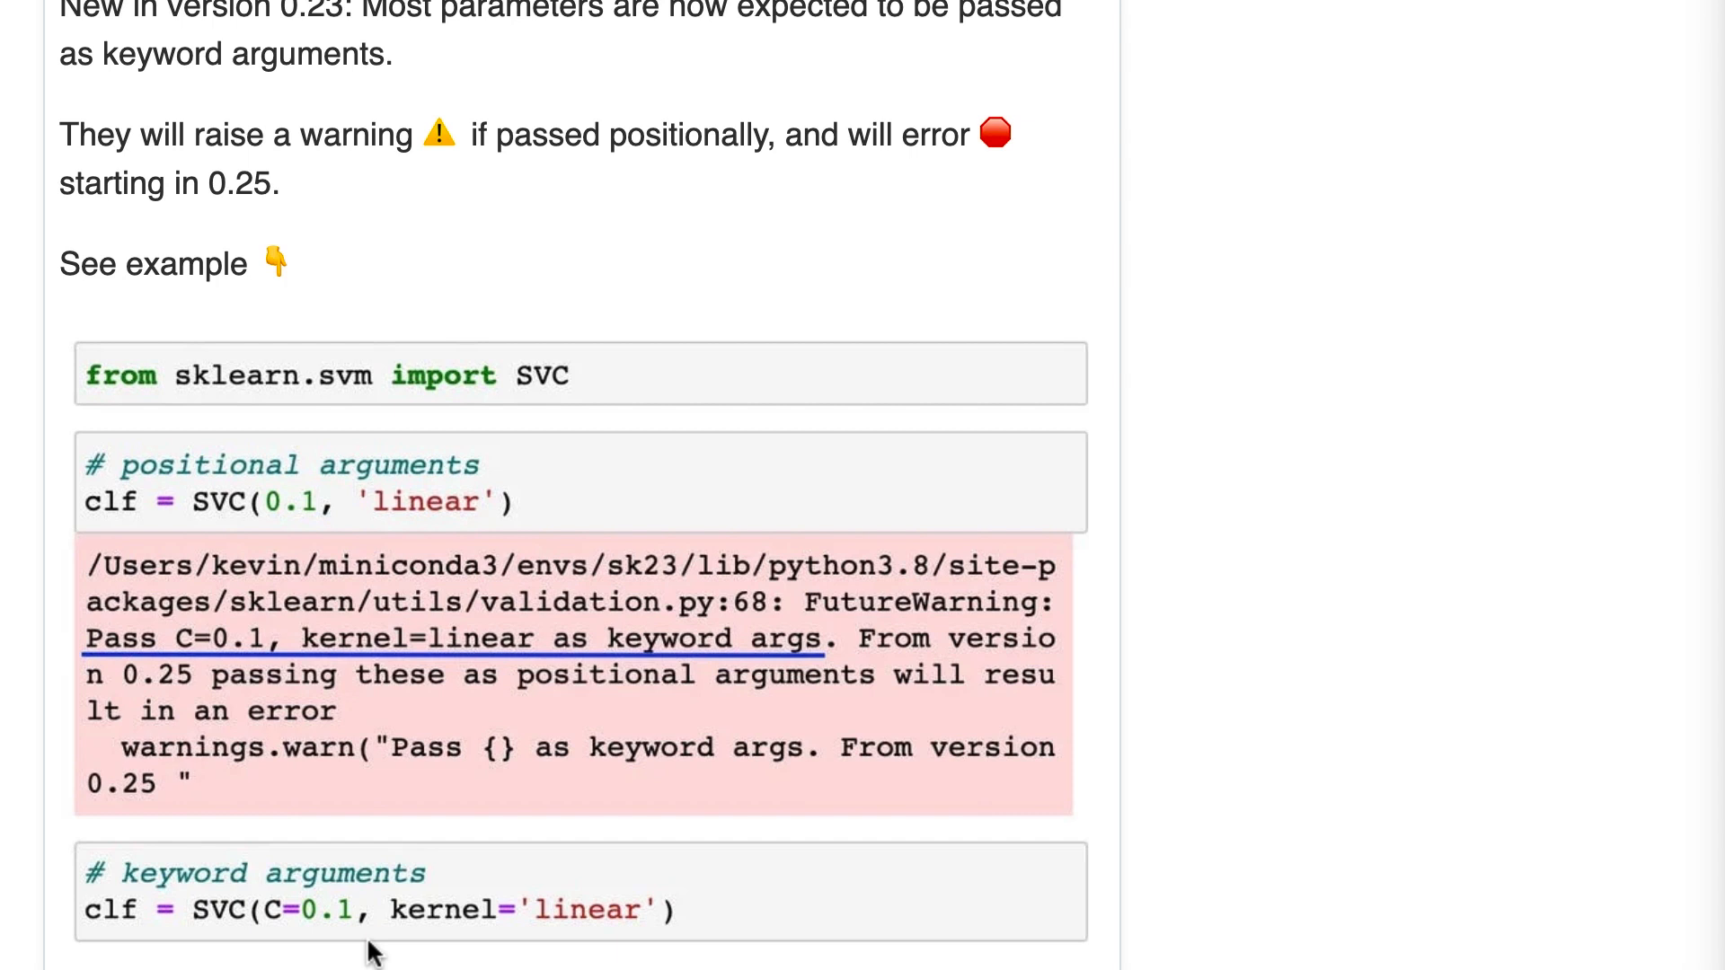
pyautogui.moveTo(1261, 874)
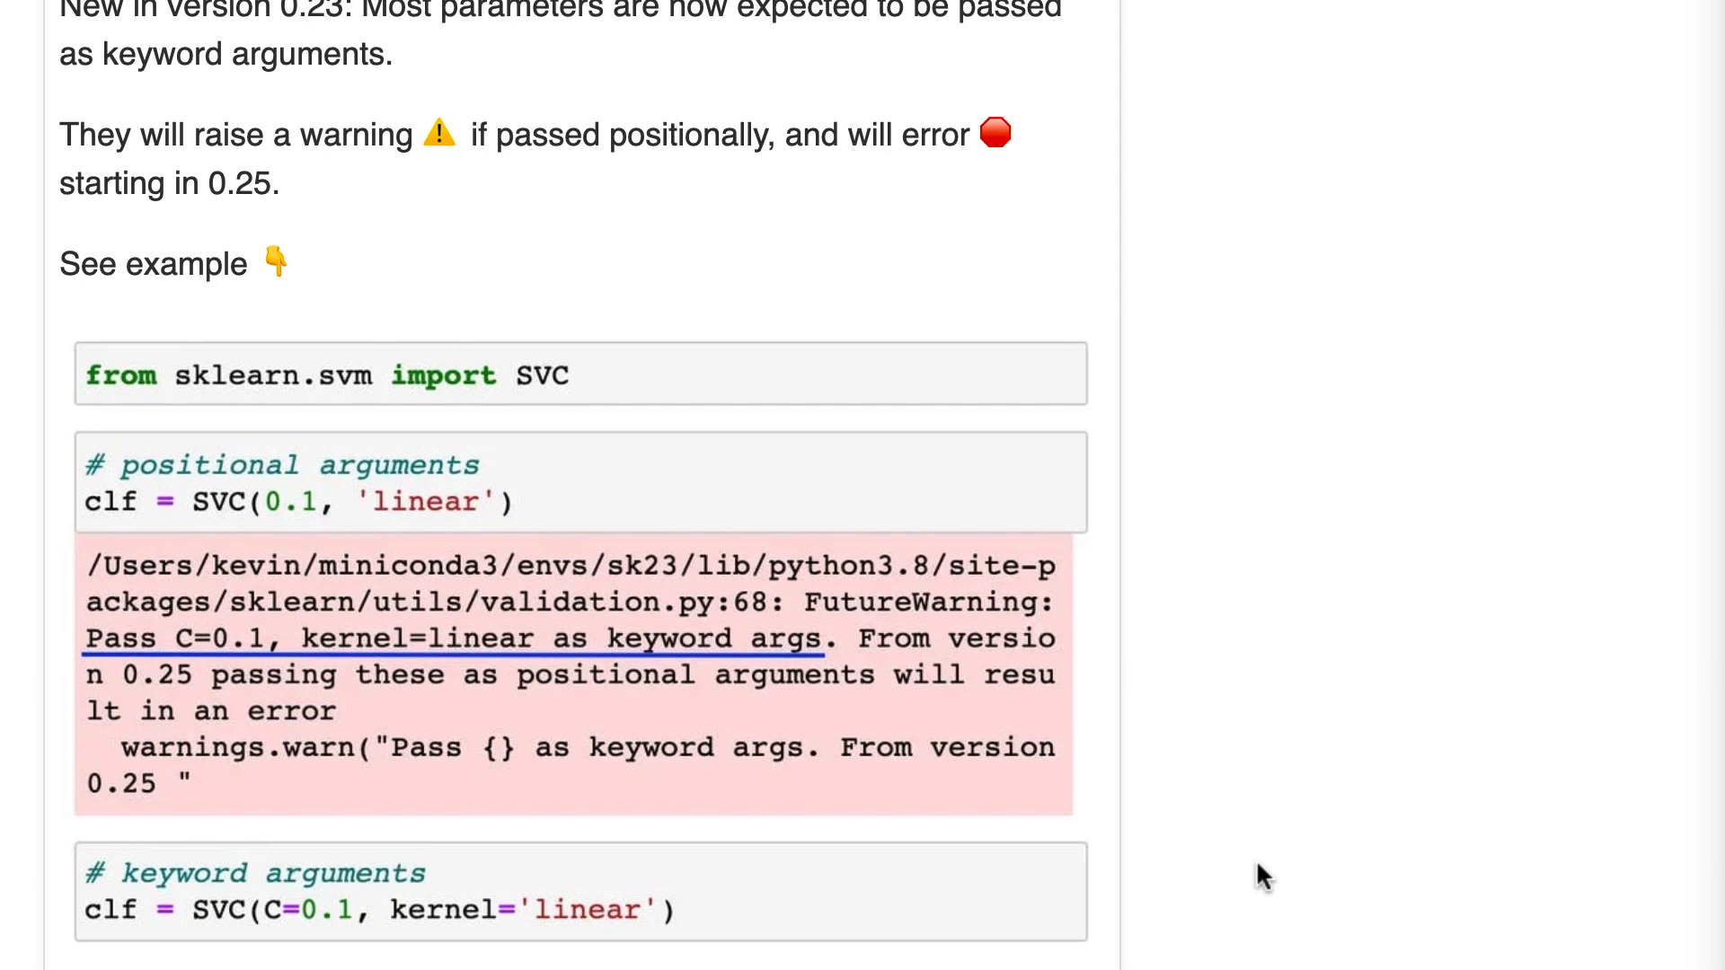